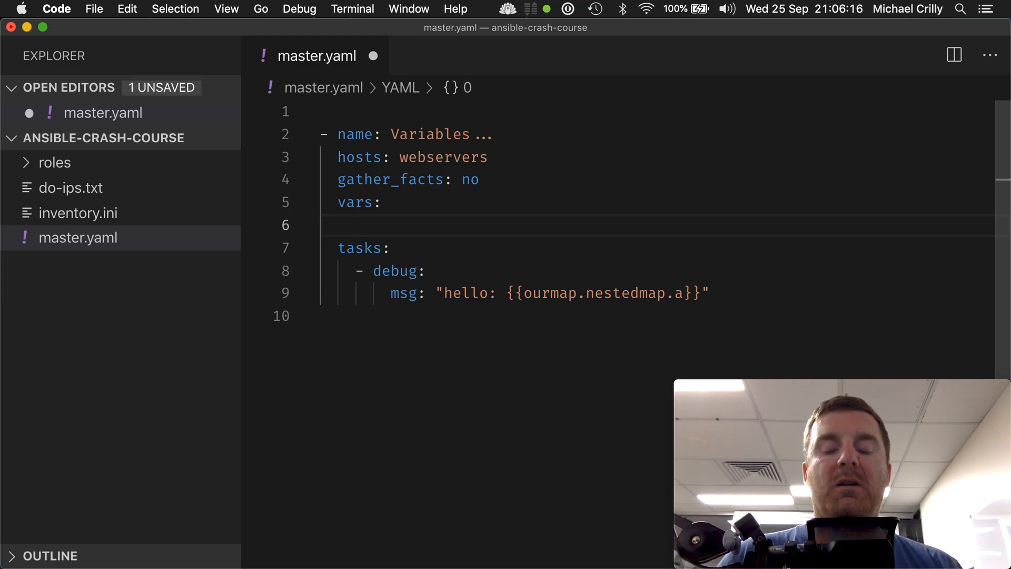
Step: Define ourlist under vars as a list of maps: a: 1, b: 2, then c: 3, d: 4
type("ourlist")
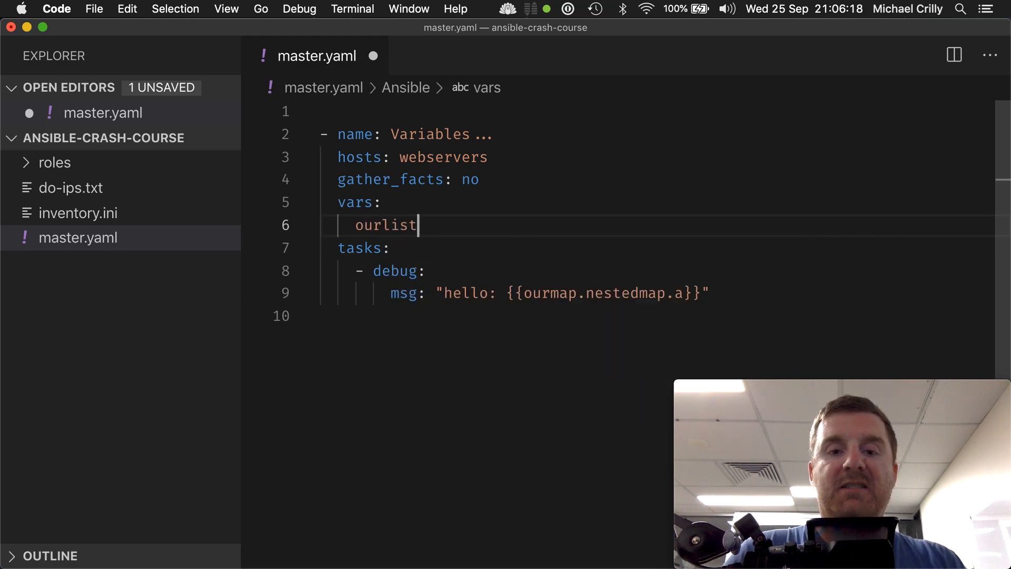
type(":")
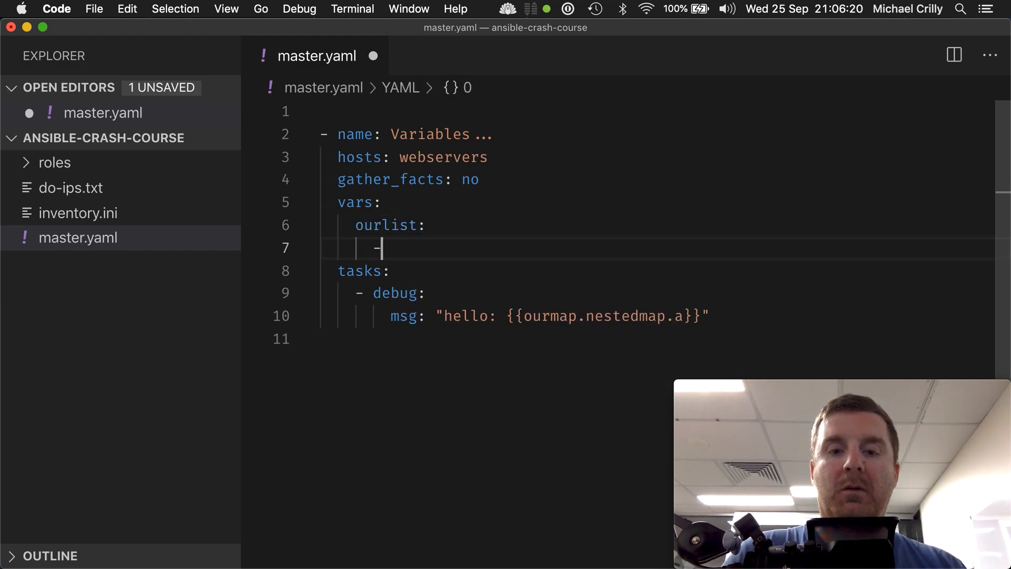
type("a: 1")
type("b:")
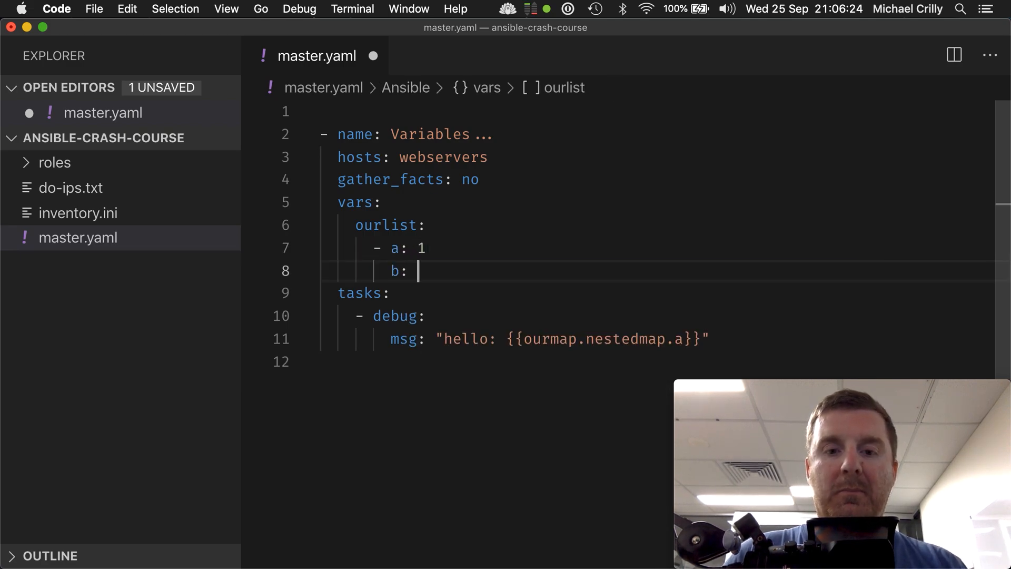
type("2")
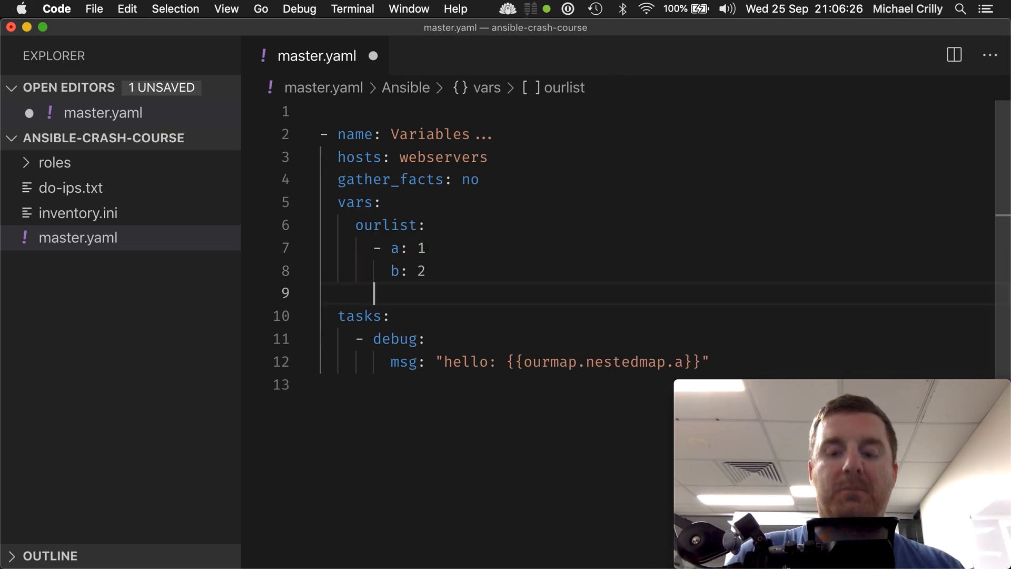
type("- c")
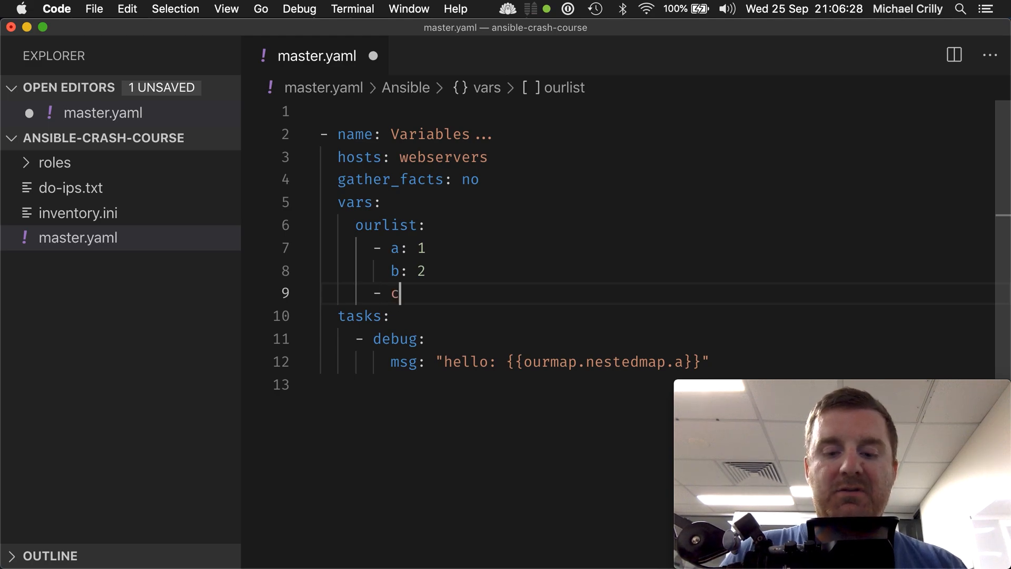
type(": 3")
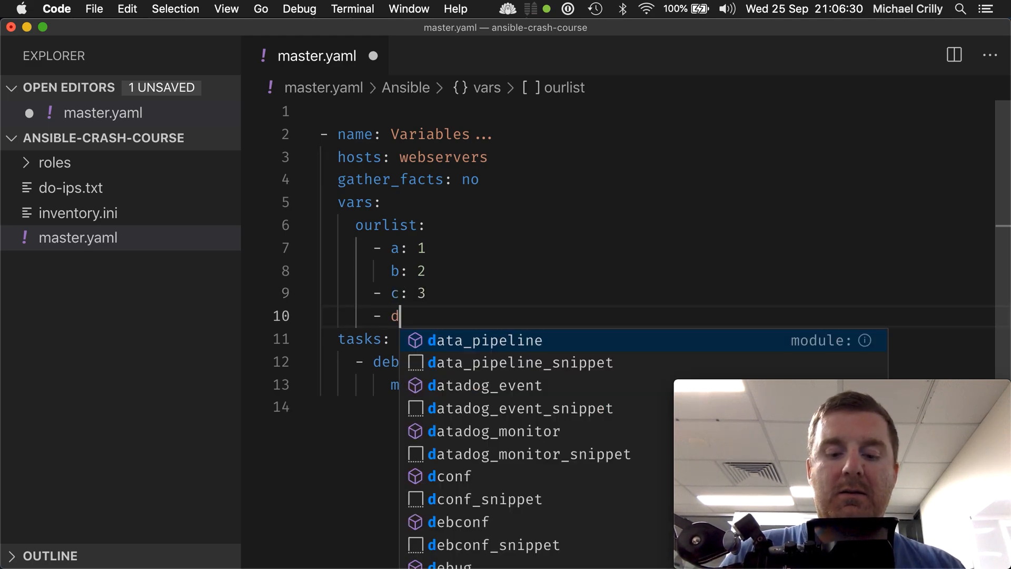
type(": 4")
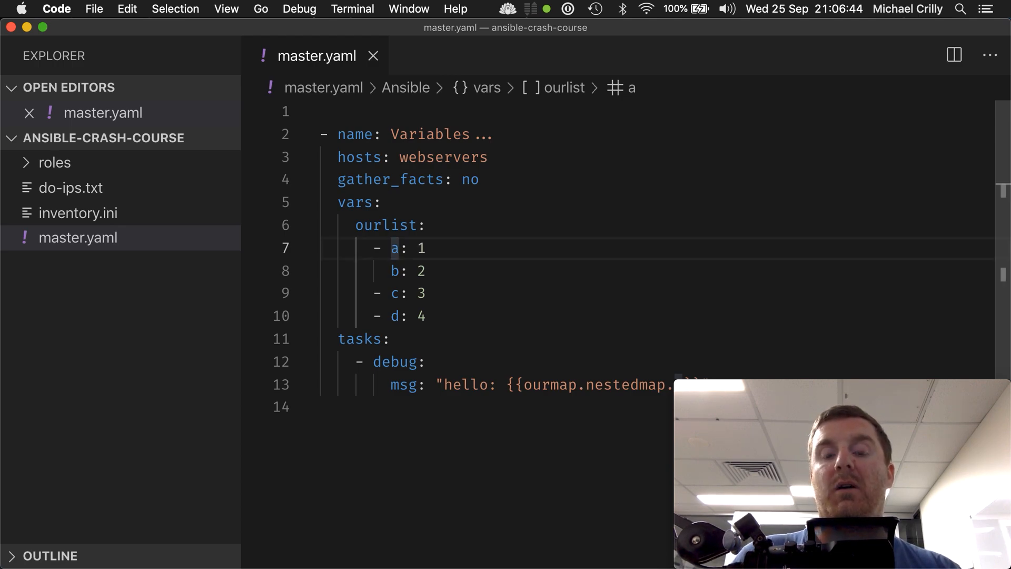
Step: Change the debug msg template to {{ourlist}} and save the playbook
left_click(393, 292)
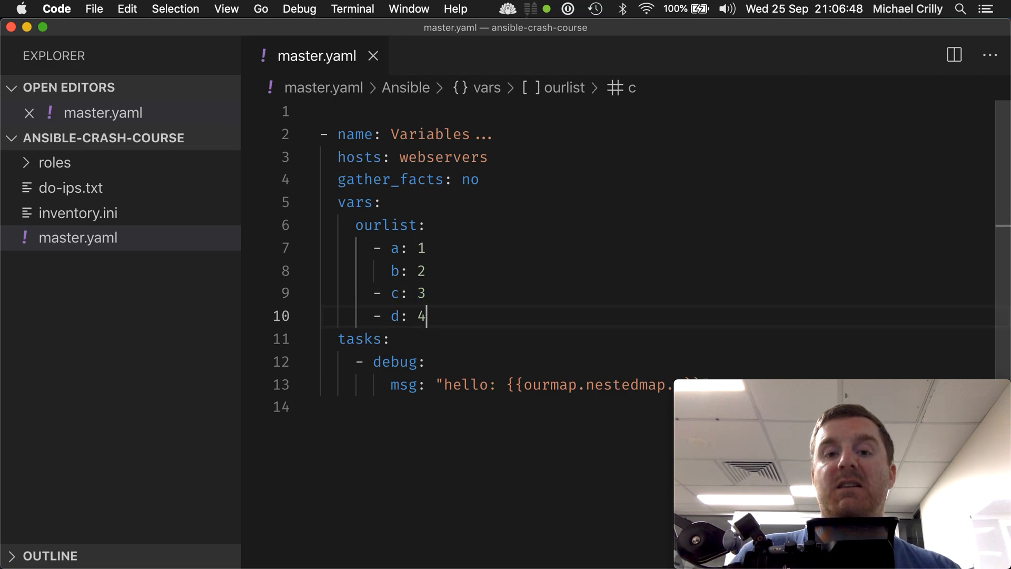
double_click(394, 316)
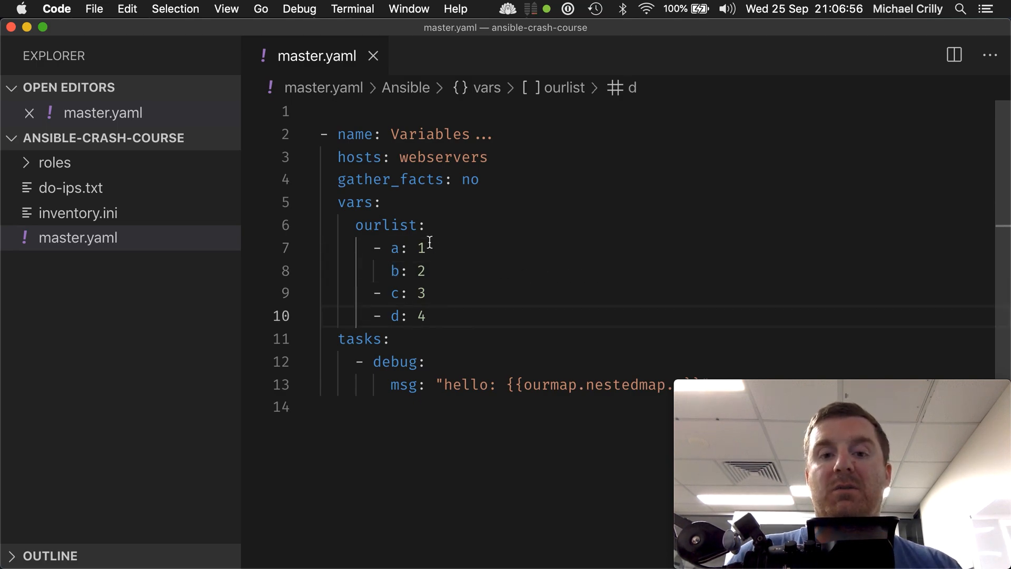
double_click(386, 225)
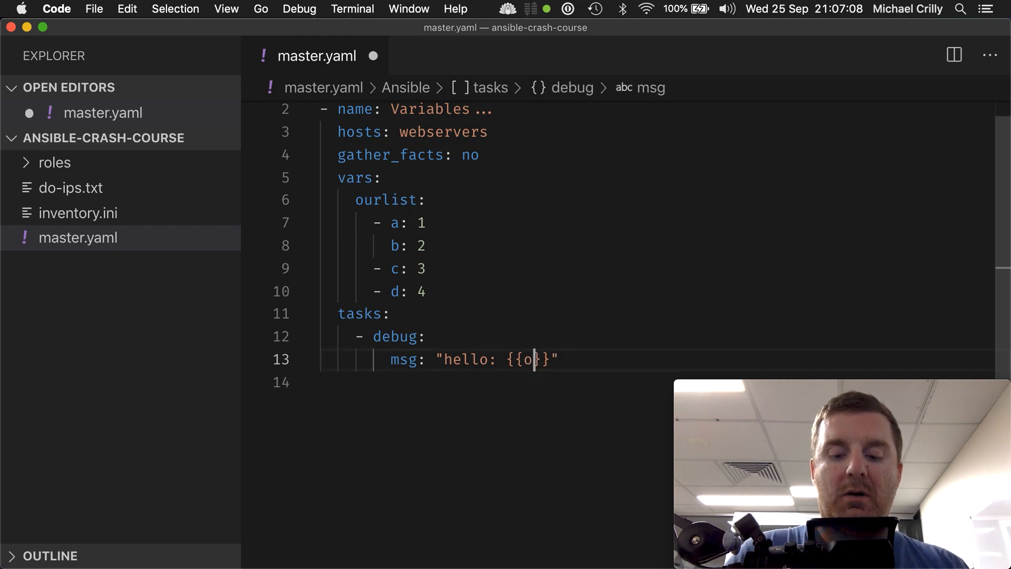
type("urlist")
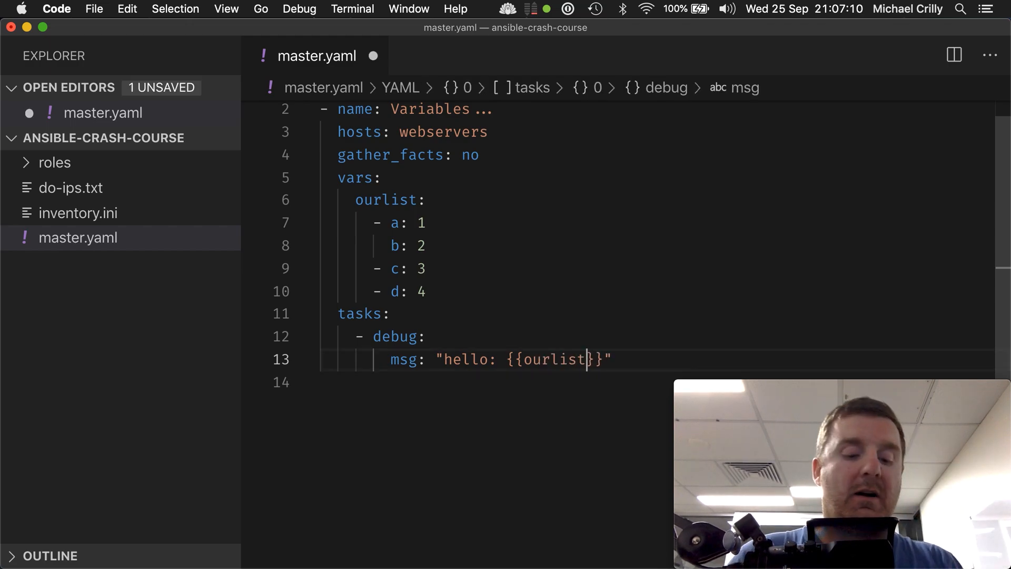
key("cmd+tab")
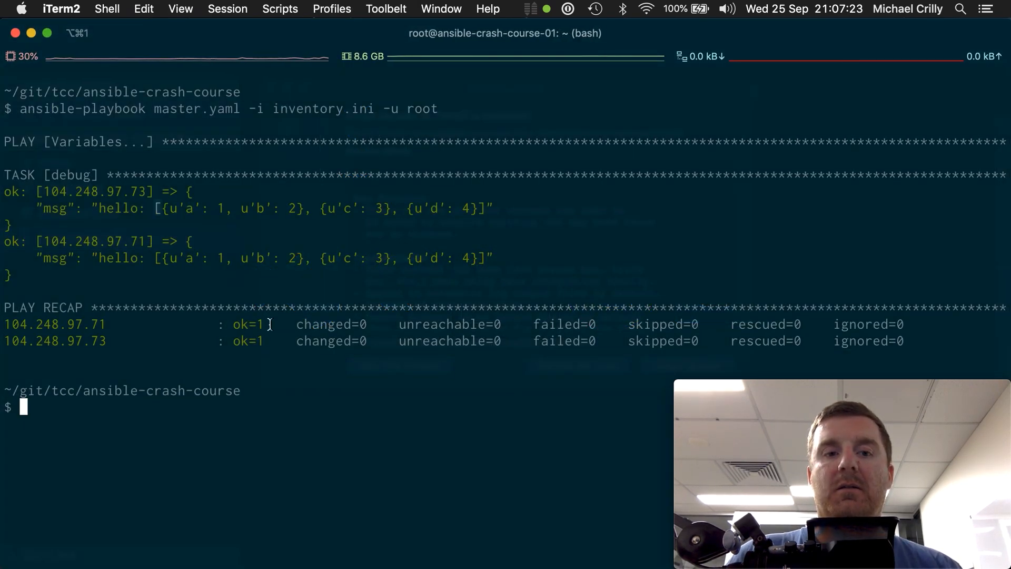
mouse_move(483, 213)
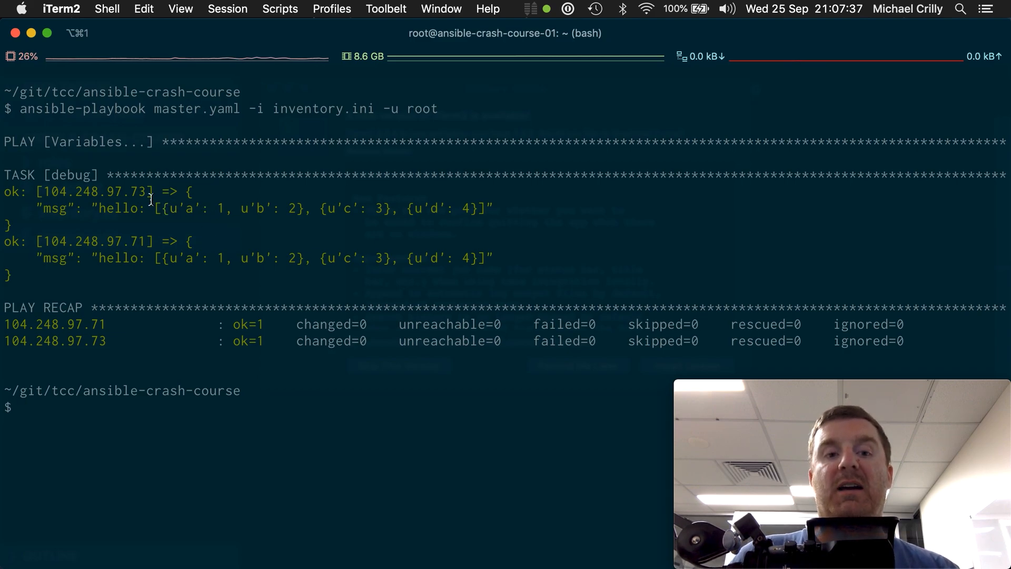
mouse_move(244, 250)
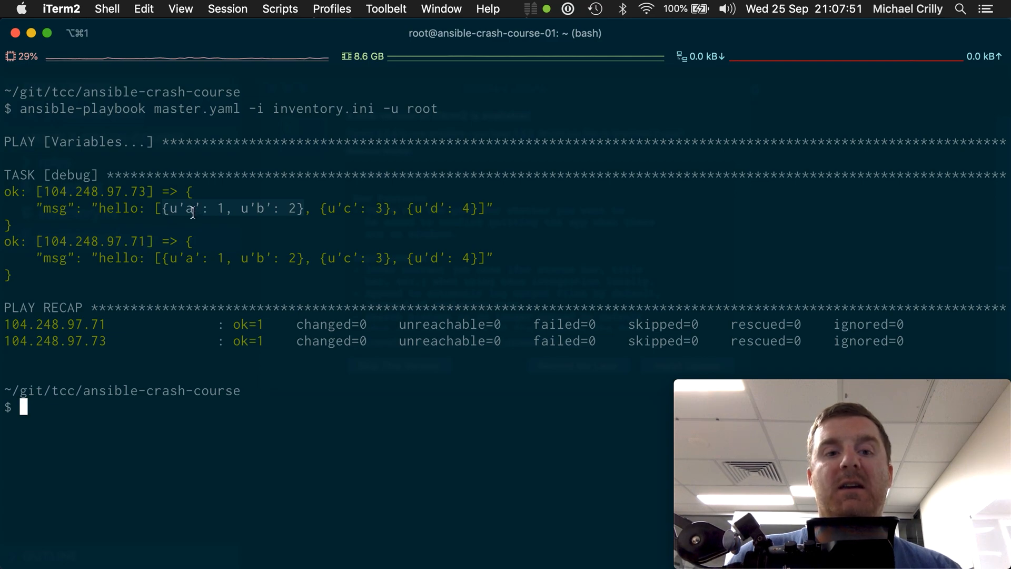
mouse_move(262, 219)
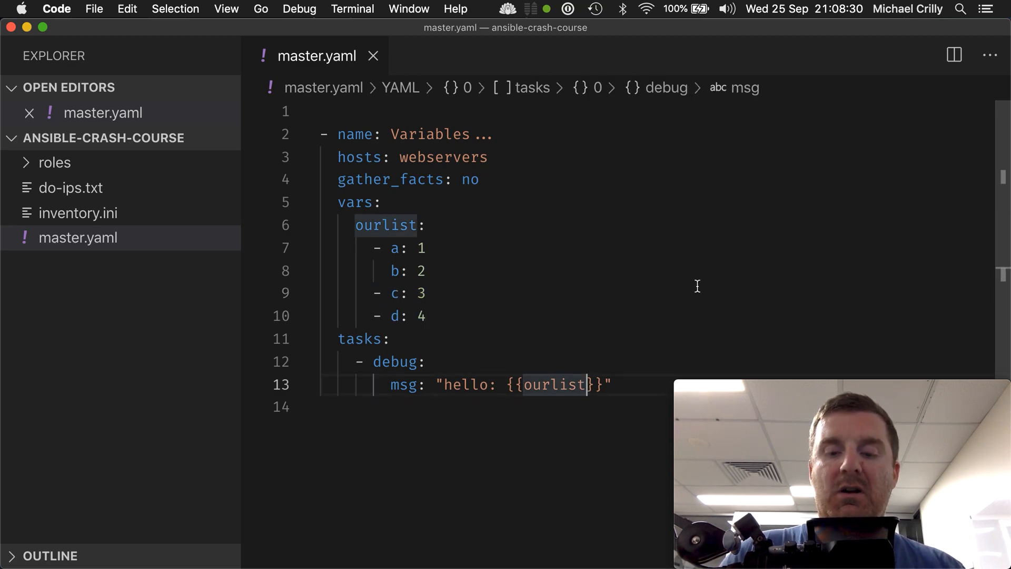
Step: Try msg indexes ourlist[1], [0] and [3], saving and rerunning the playbook each time
type("[]")
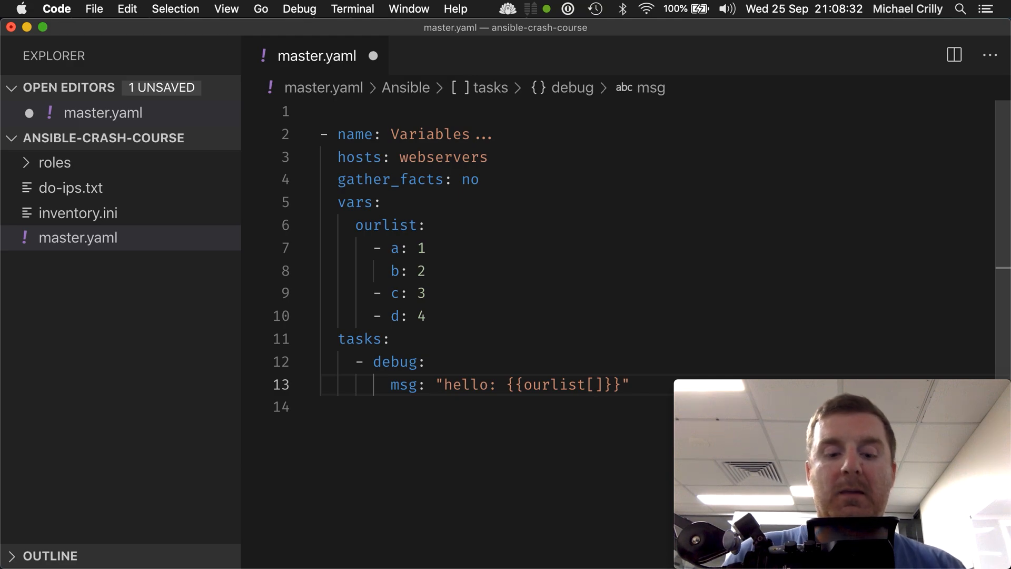
type("1")
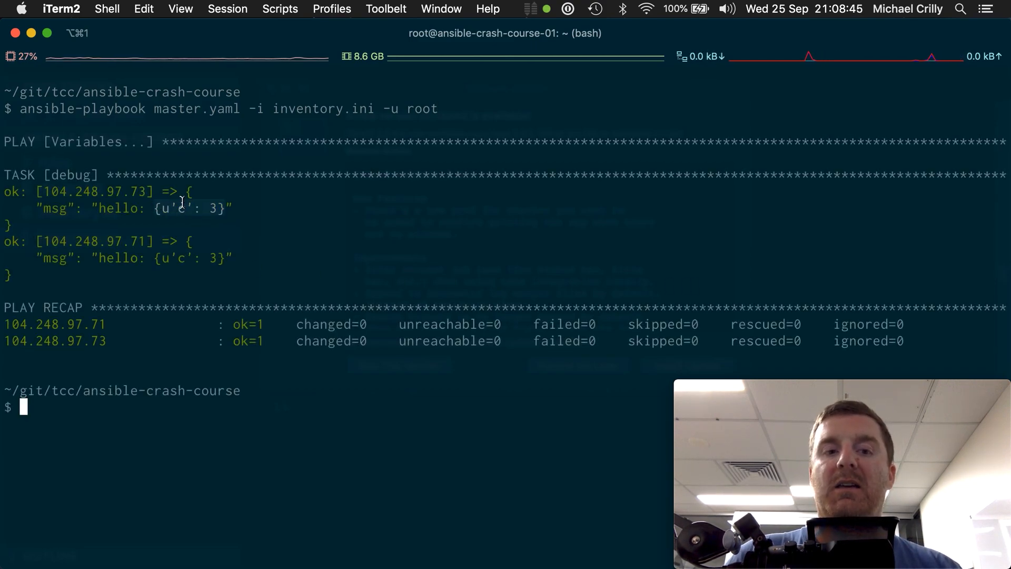
key("cmd+tab")
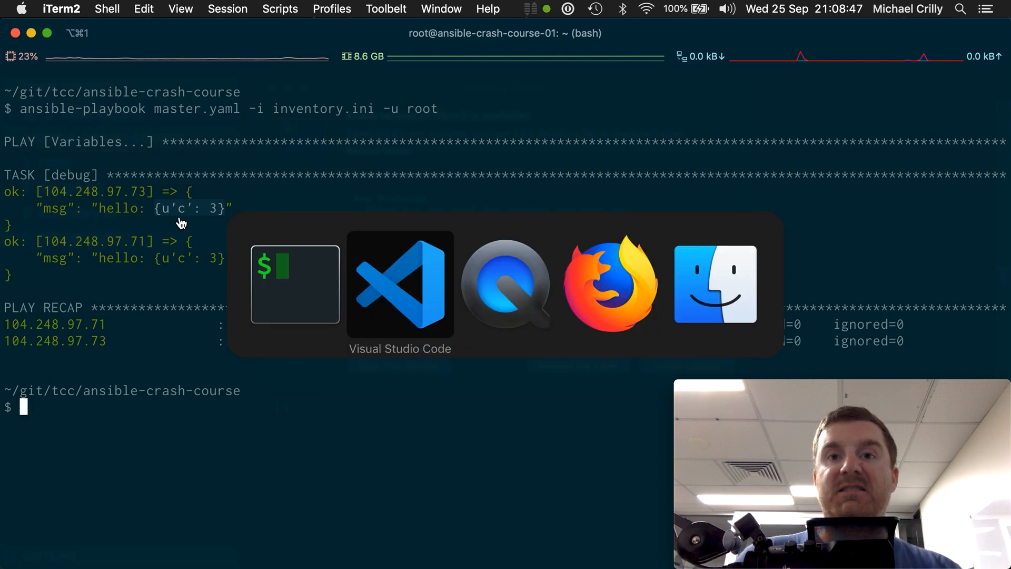
left_click(401, 283)
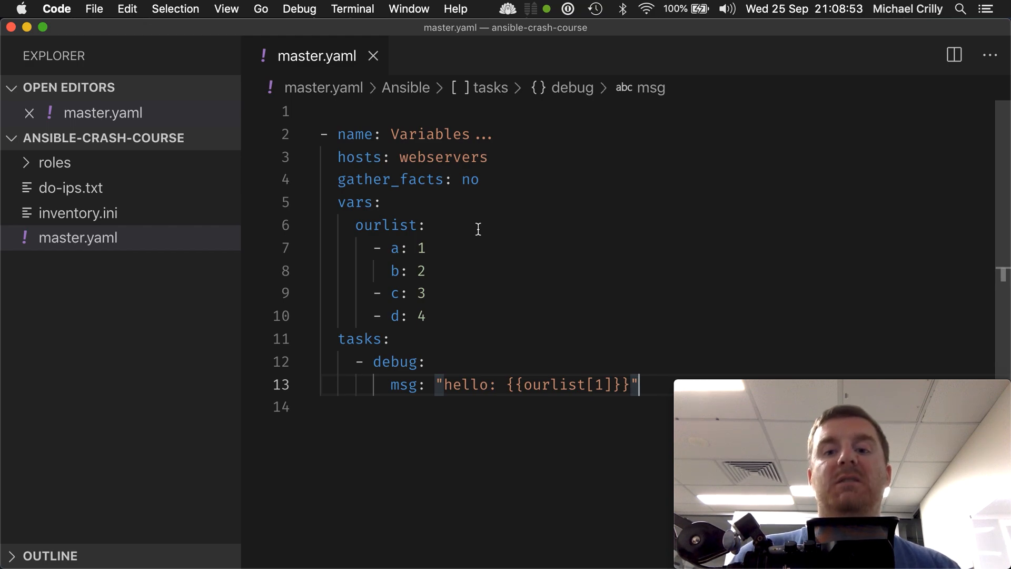
key("Backspace")
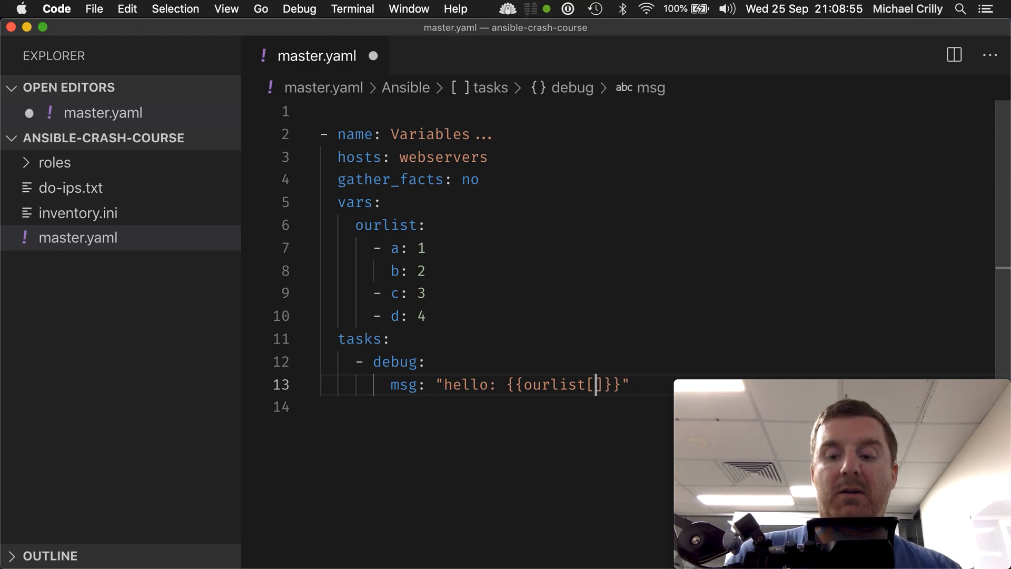
key("cmd+tab")
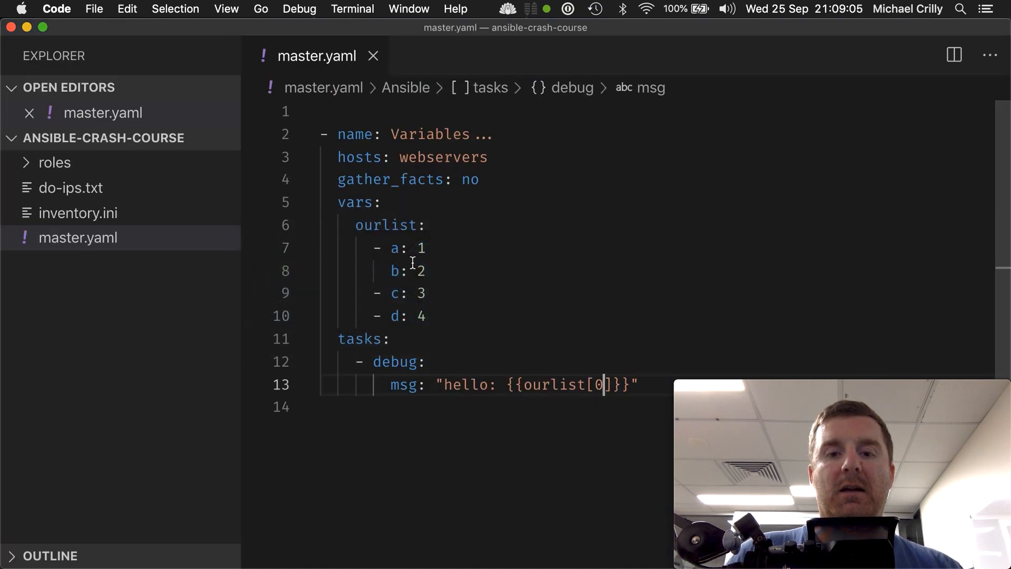
type("3")
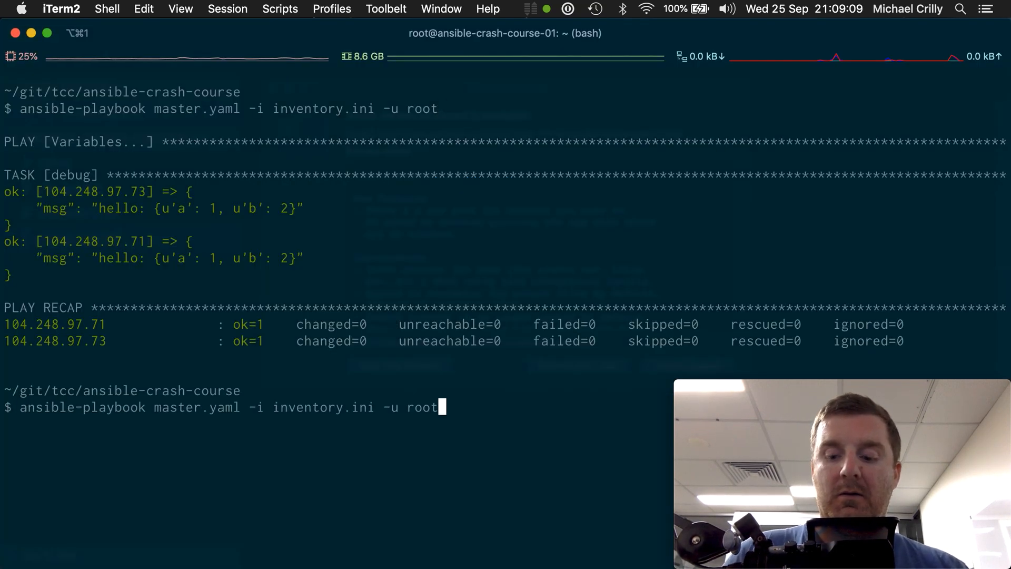
key("enter")
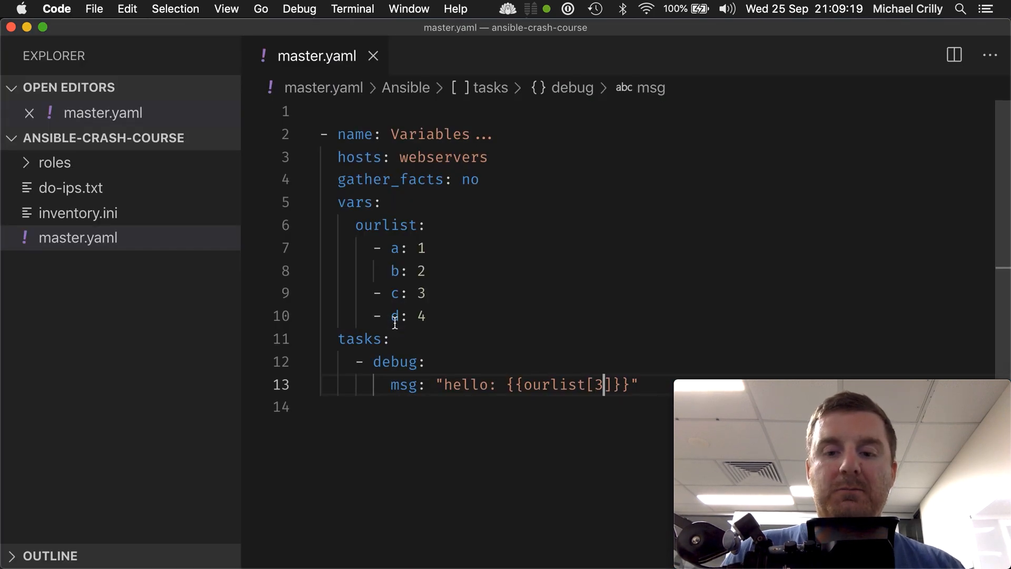
Step: Set the message to ourlist[2].d and rerun the playbook
key("Backspace")
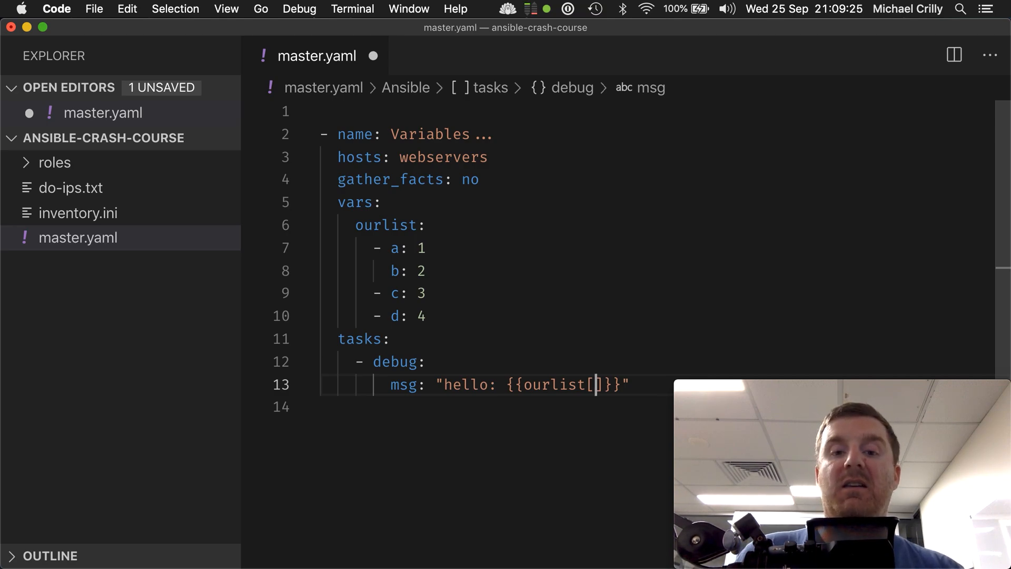
type("2")
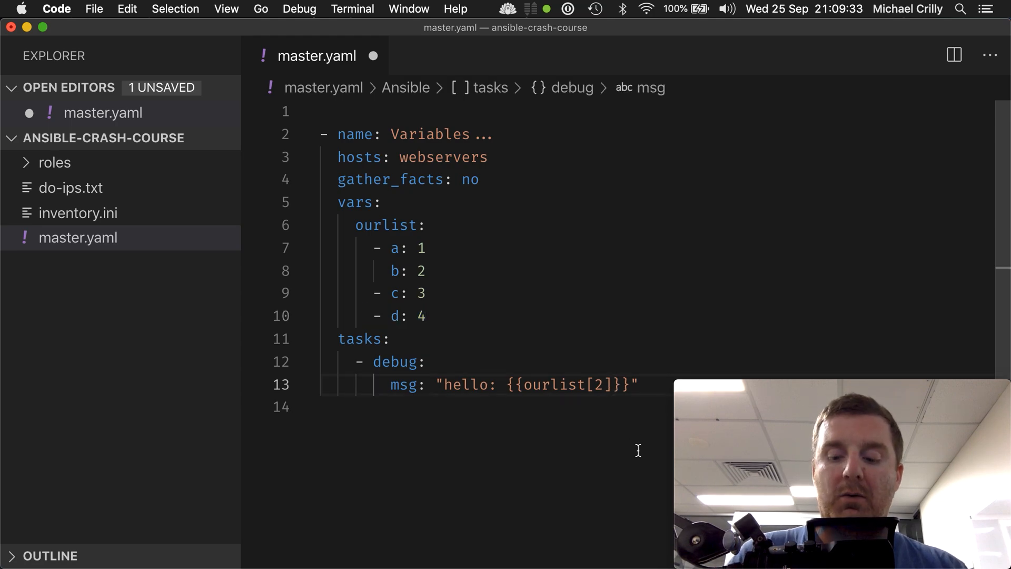
type(".d")
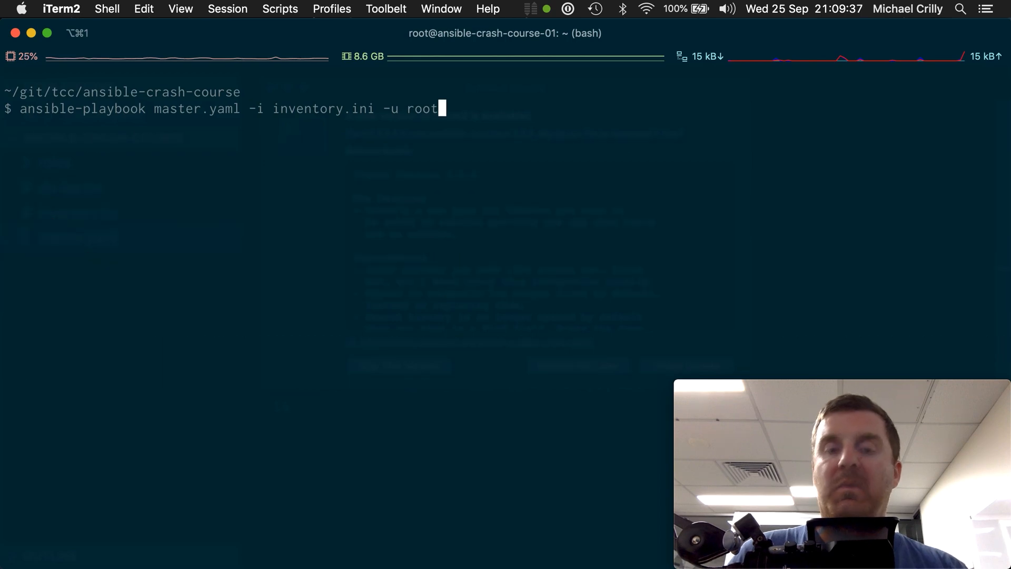
key("enter")
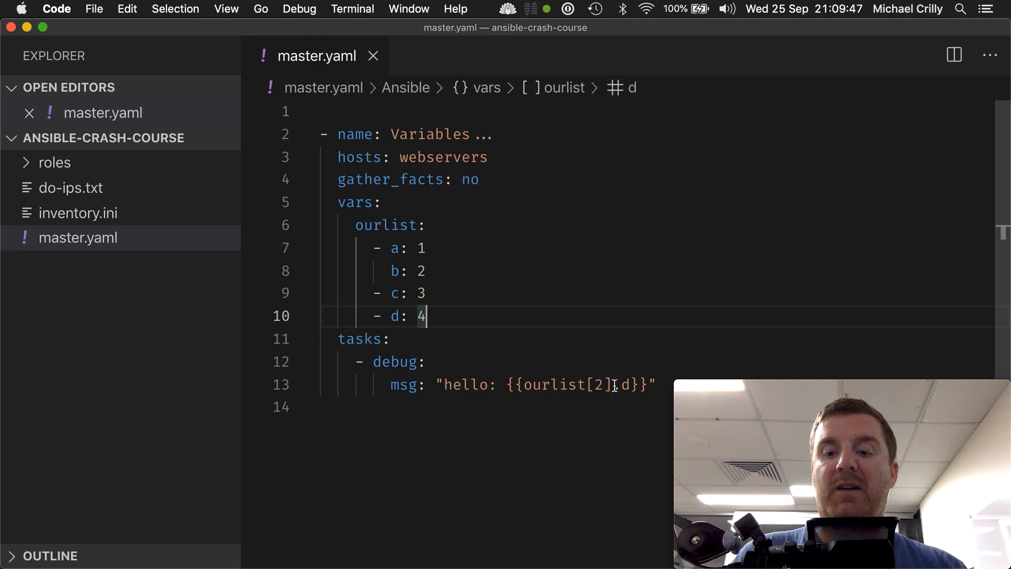
double_click(561, 385)
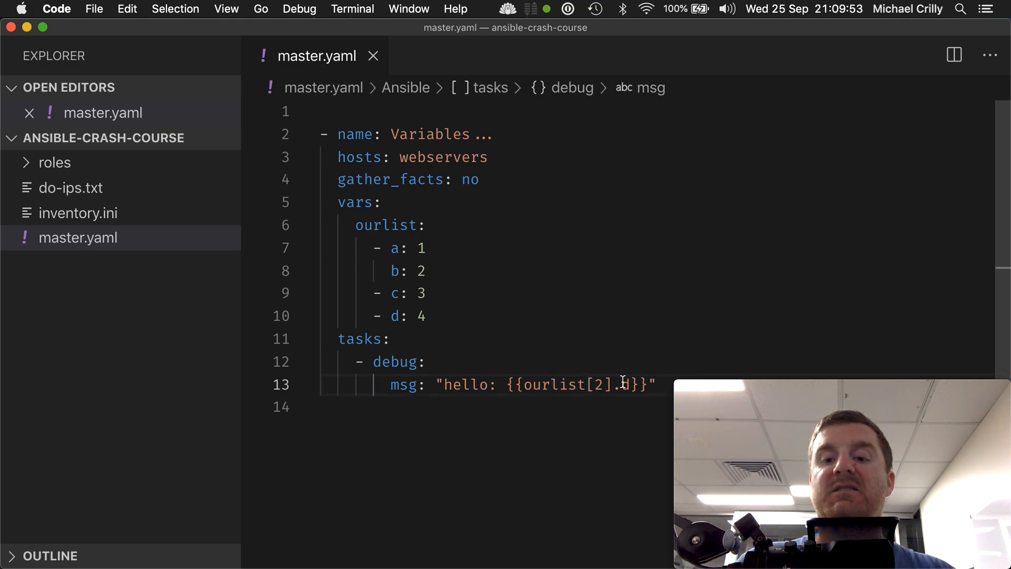
double_click(621, 384)
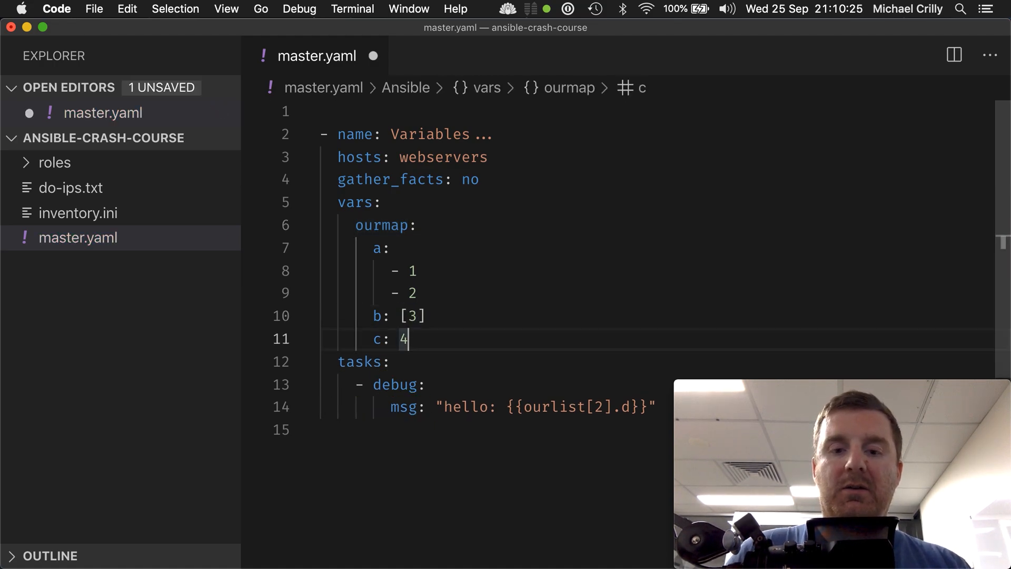
Step: Save vars as ourmap with a: [1,2], b: [3], c: [4] and msg {{ourmap}}
key("enter")
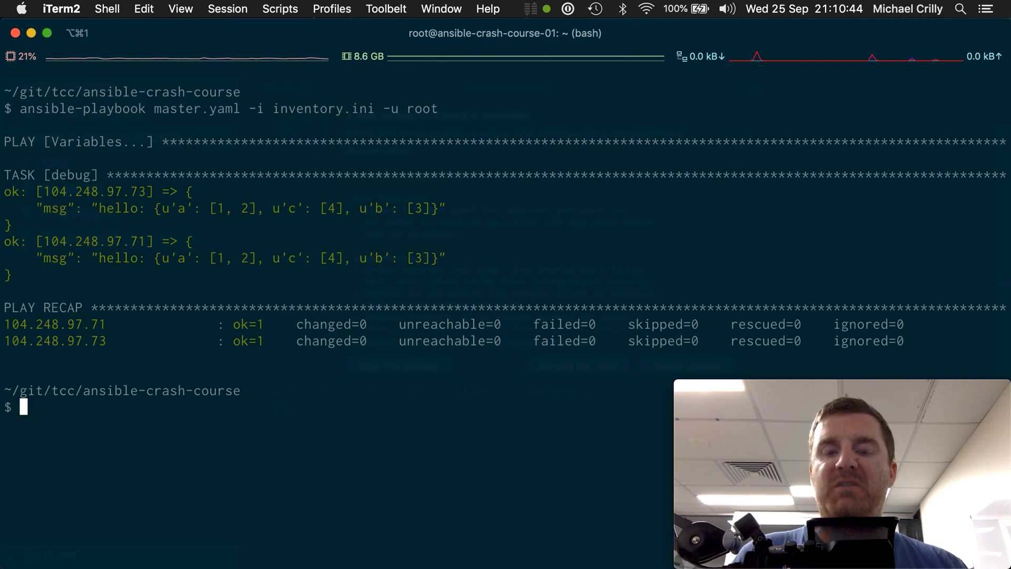
mouse_move(211, 209)
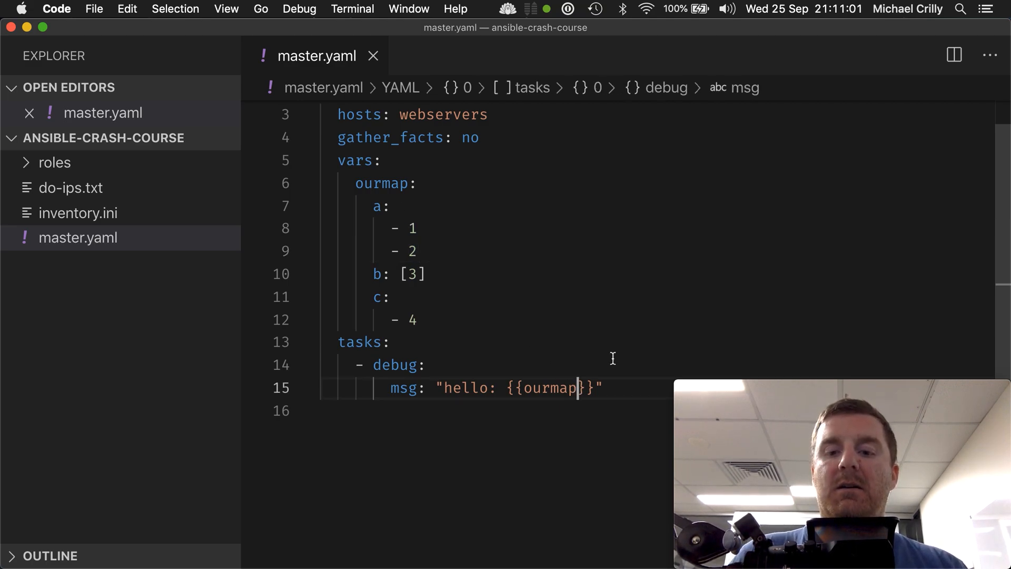
Step: Change msg to {{ourmap.a[1]}} and comment a's items with indexes # 0 and # 1
double_click(549, 388)
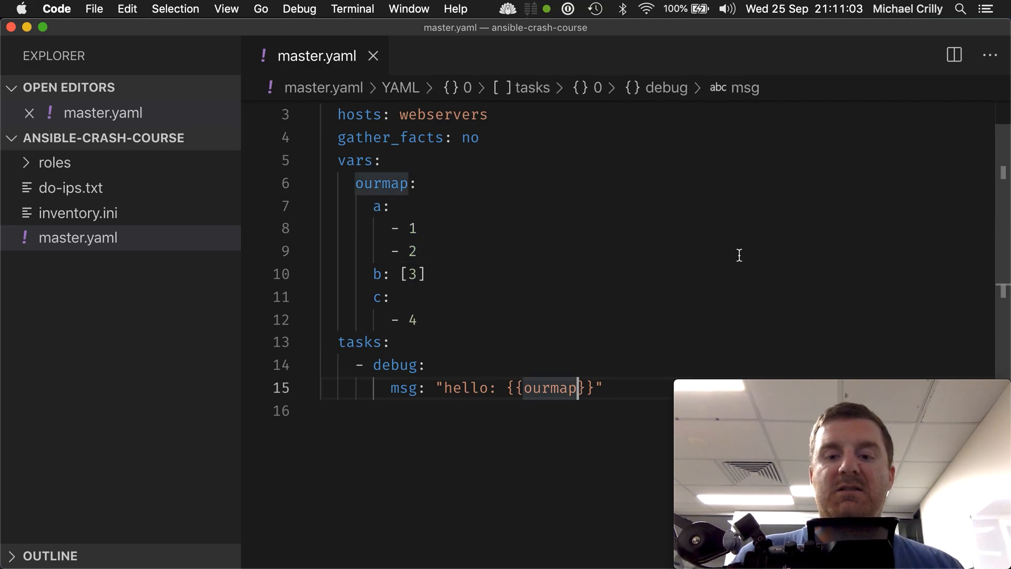
type(".a")
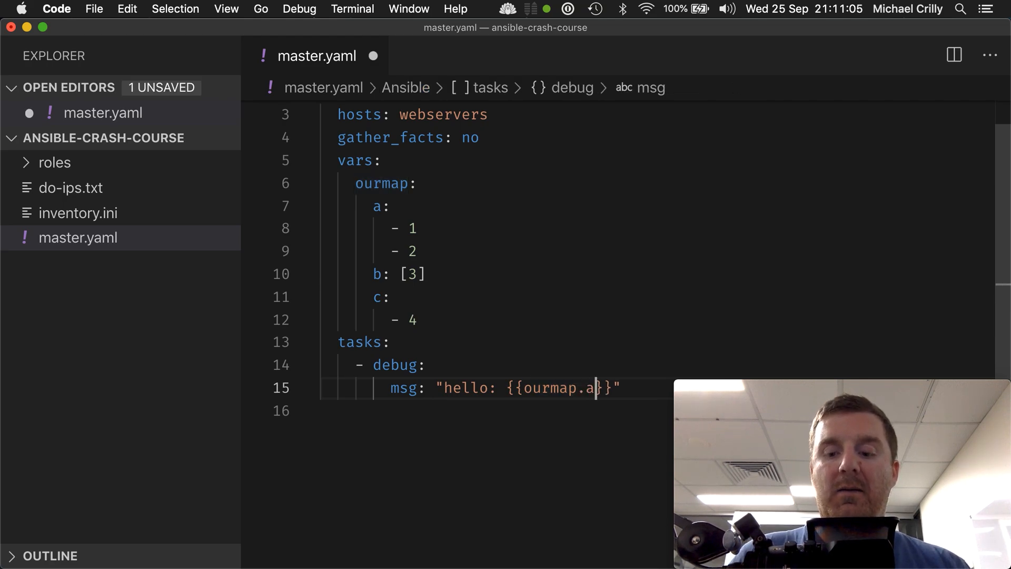
type("[1]")
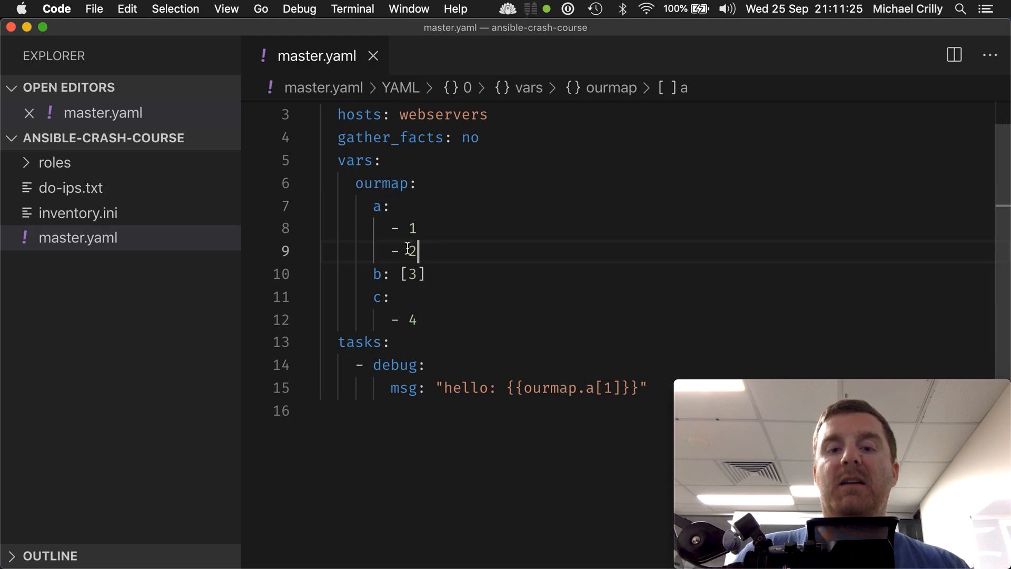
type("/")
left_click(657, 228)
type(" # 0")
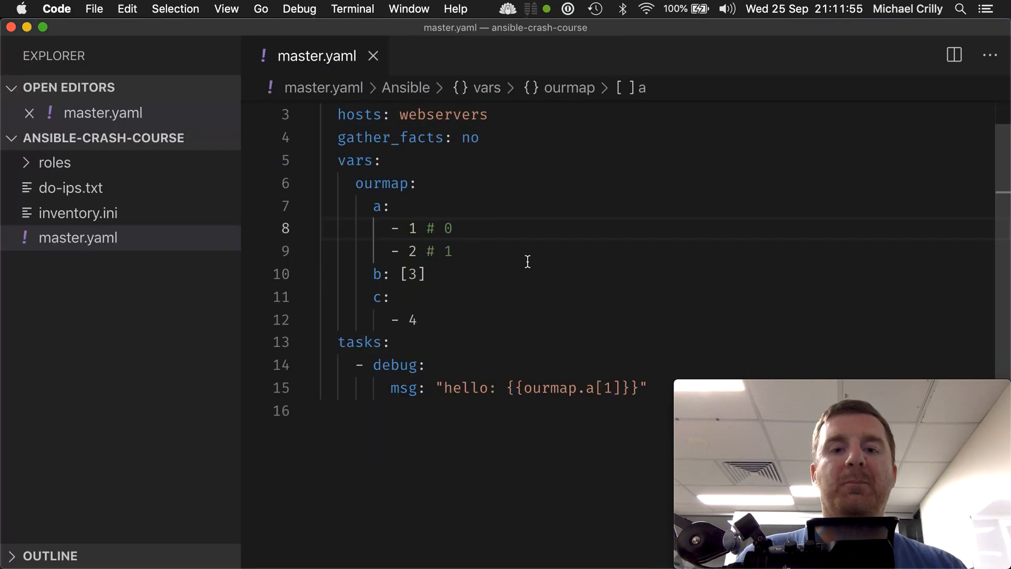
scroll("down", 3)
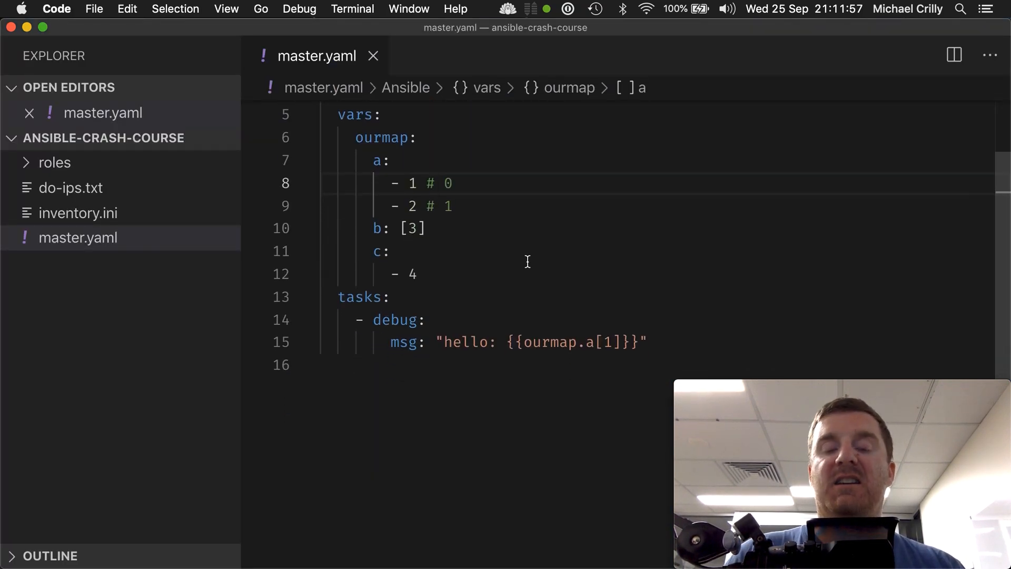
mouse_move(645, 262)
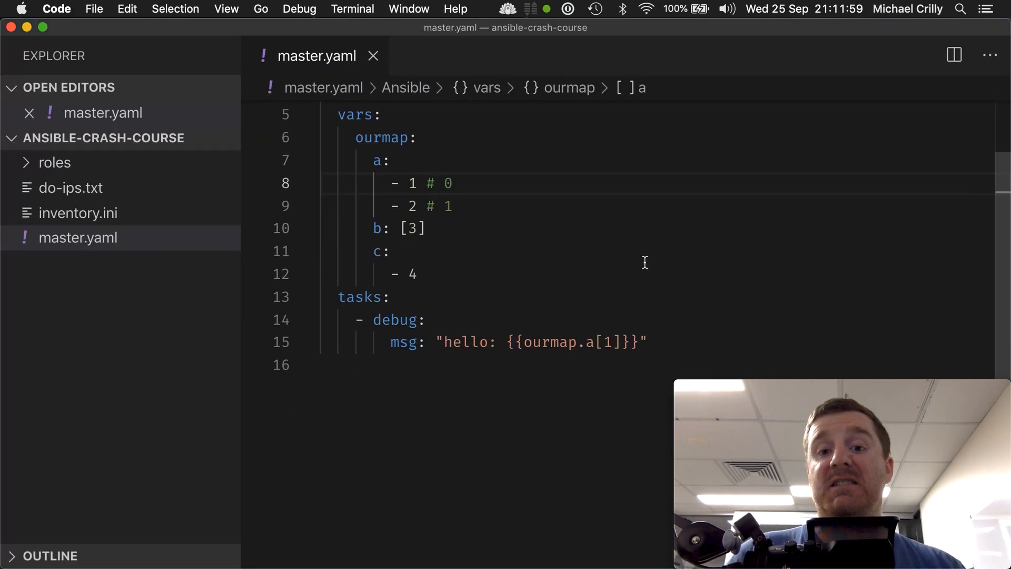